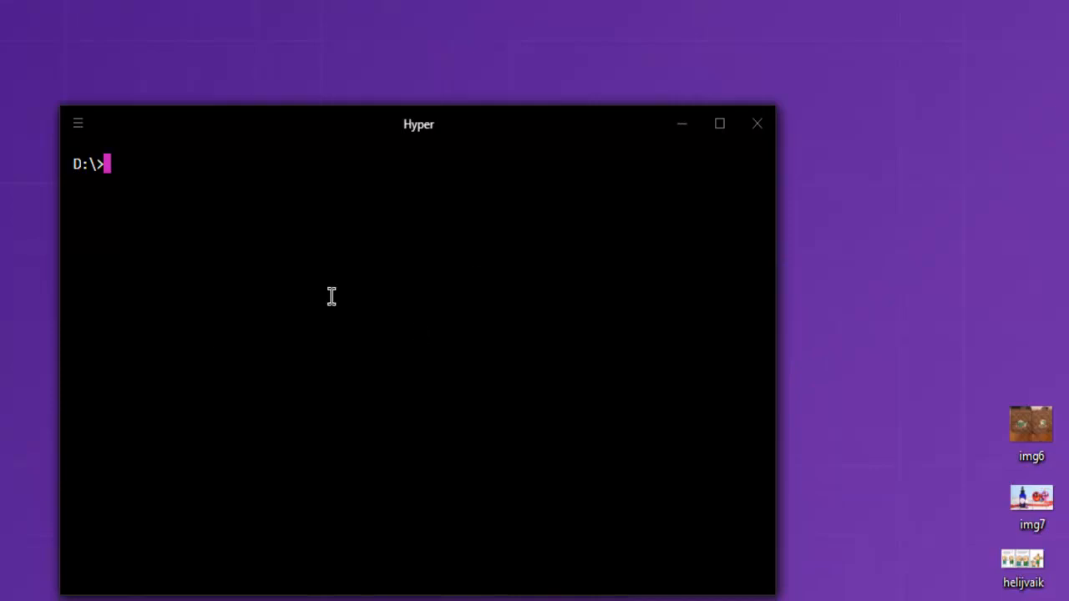
{"action": "mouse_move", "coordinate": [235, 275]}
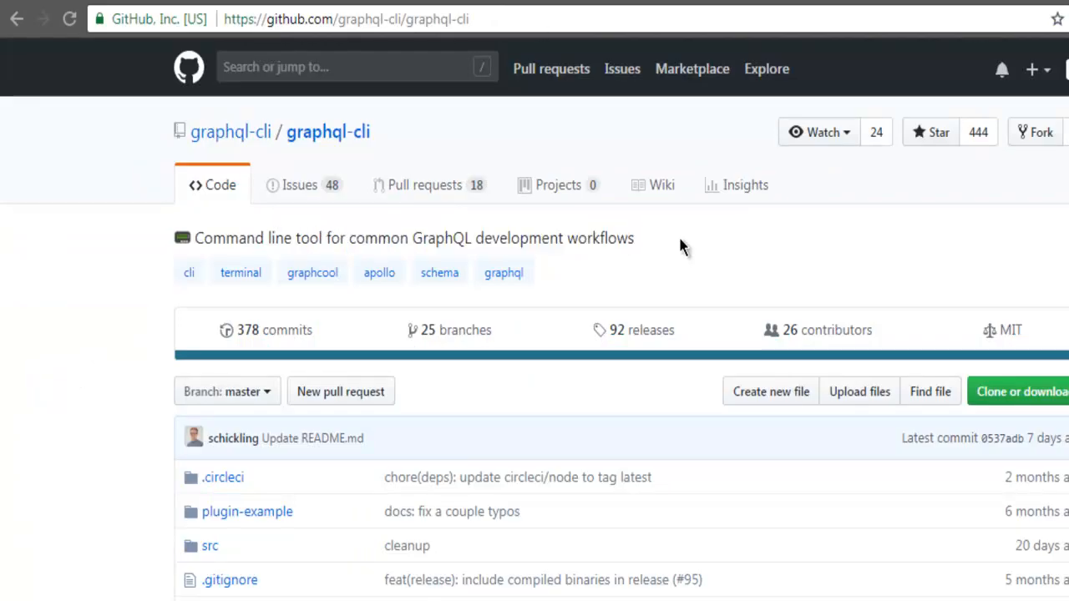
{"action": "mouse_move", "coordinate": [4, 256]}
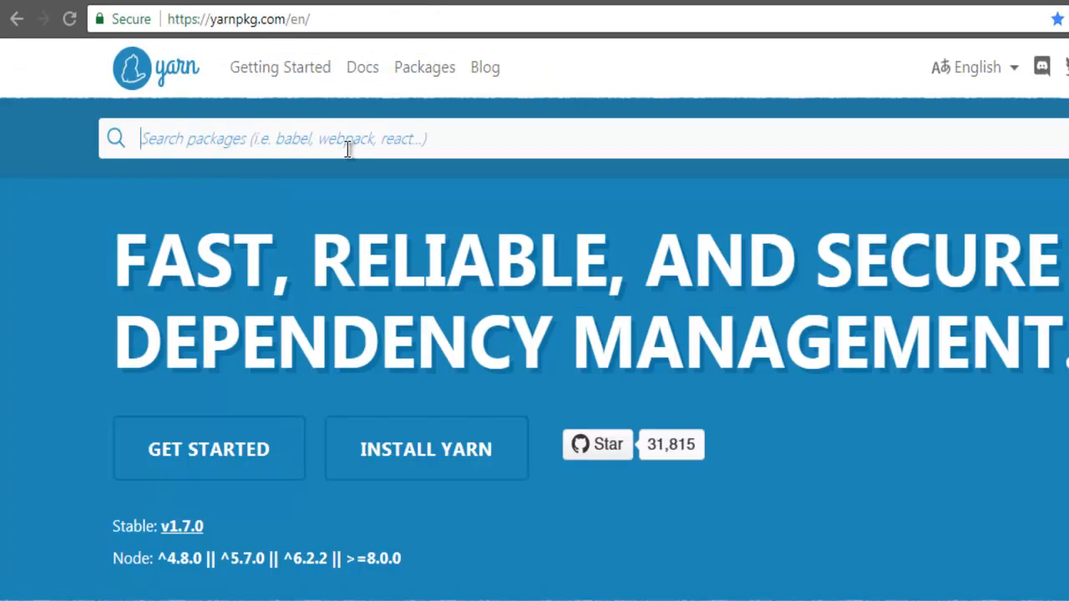
Search yarnpkg.com for 'graphql cli' and open the graphql-cli package page.
{"action": "type", "text": "graphql cli"}
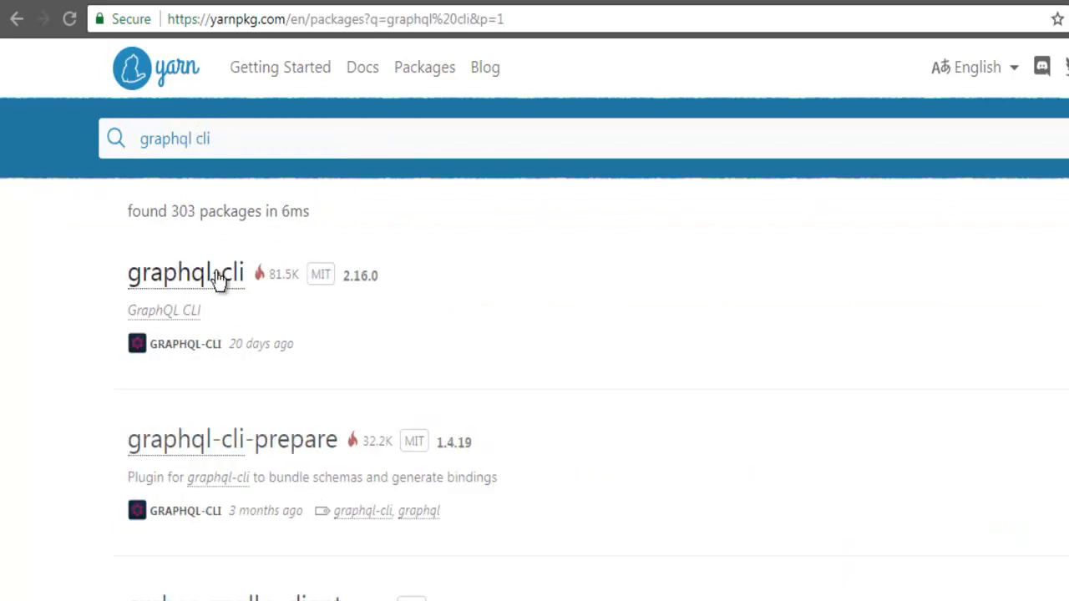
{"action": "left_click", "coordinate": [186, 273]}
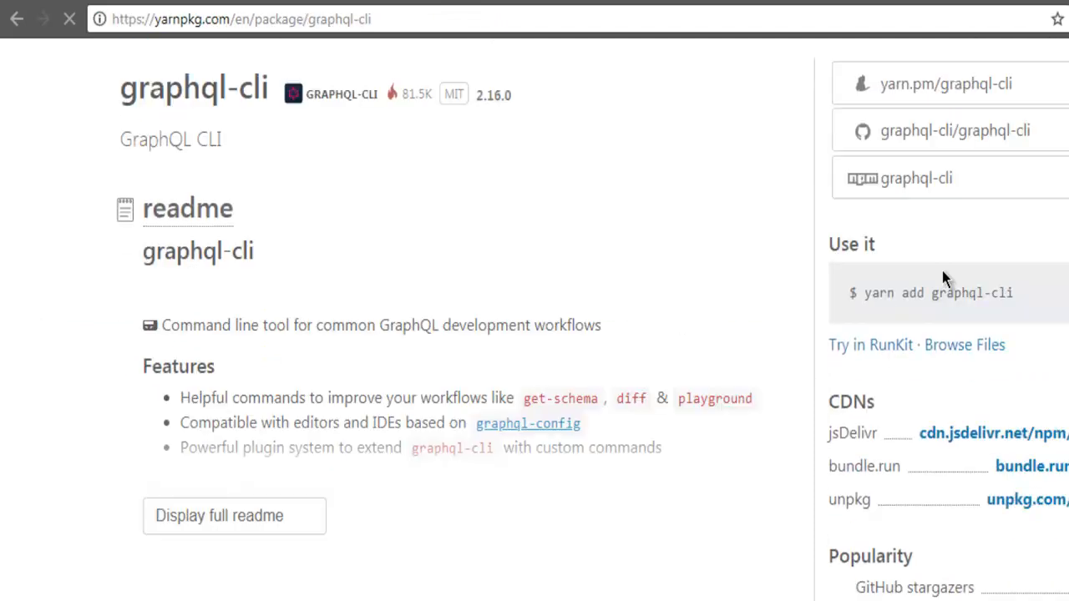
{"action": "mouse_move", "coordinate": [923, 300]}
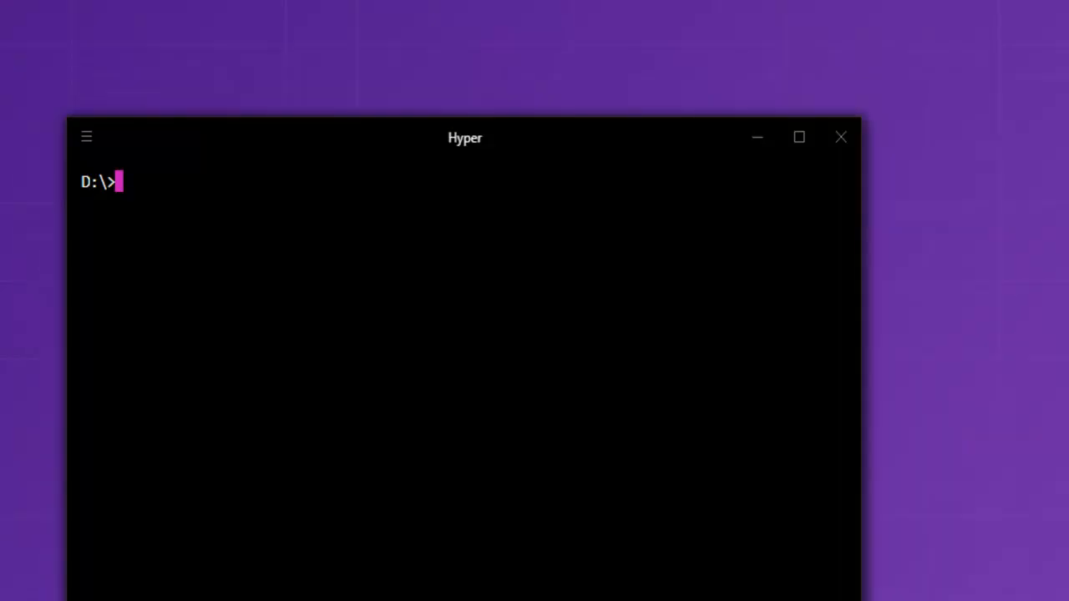
{"action": "mouse_move", "coordinate": [257, 201]}
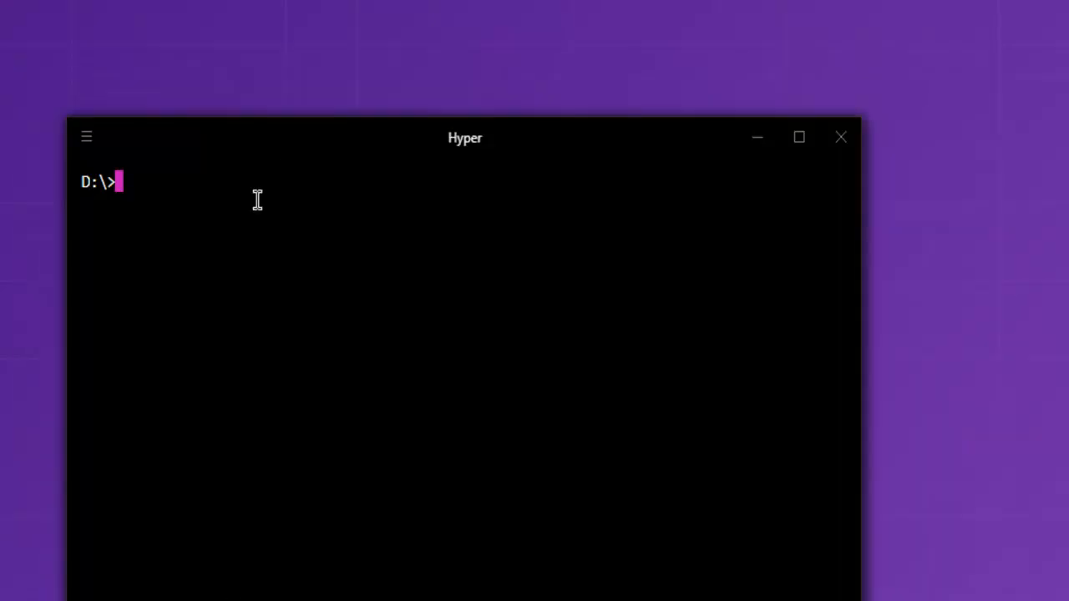
Enter the global install command 'yarn global add graphql-cli' in Hyper.
{"action": "type", "text": "yarn glo"}
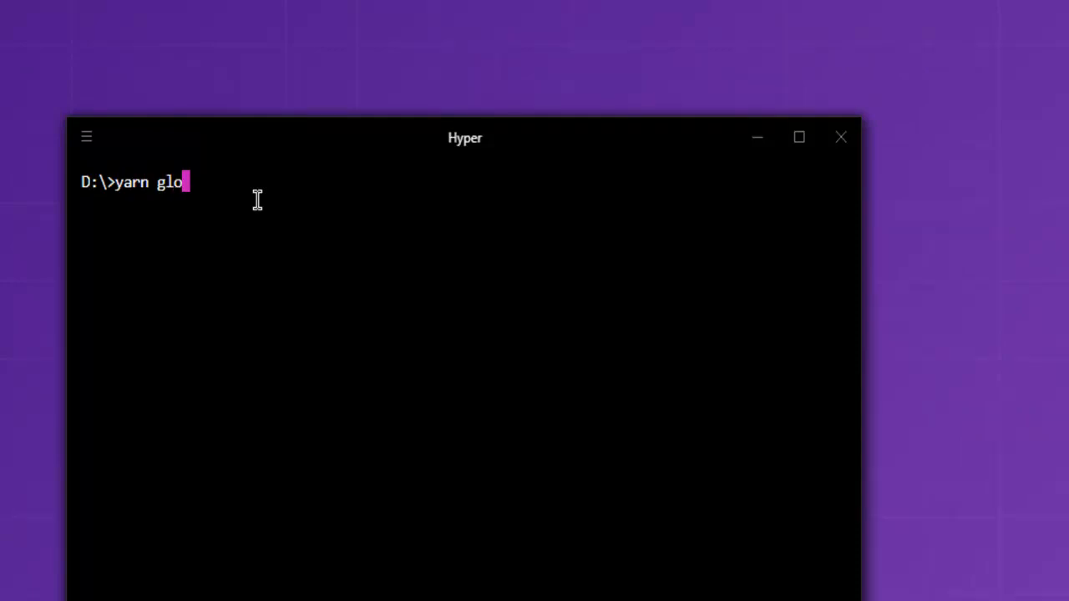
{"action": "type", "text": "bal add"}
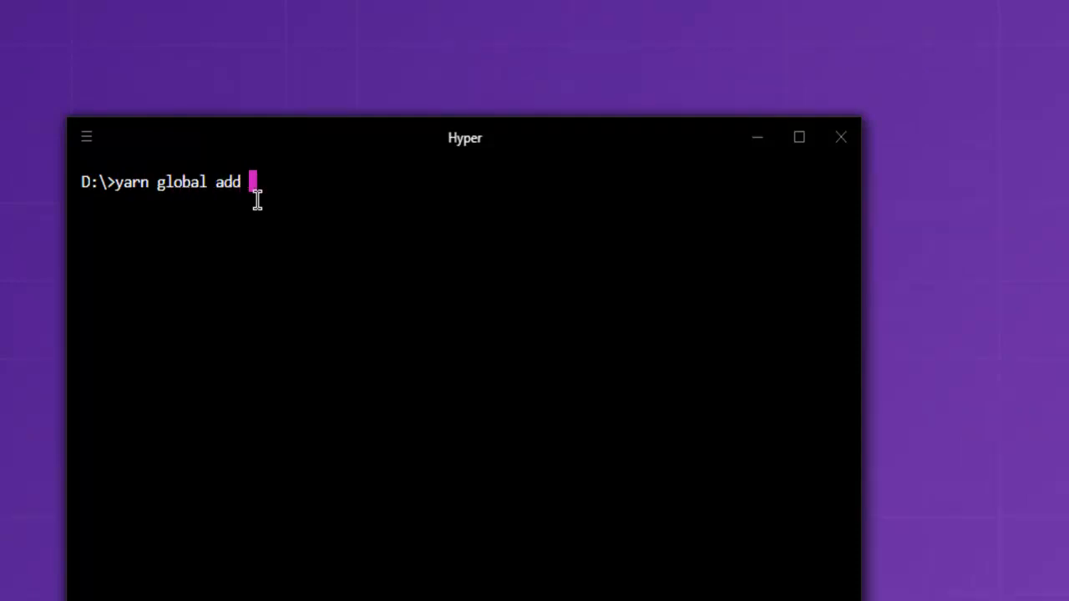
{"action": "type", "text": "g"}
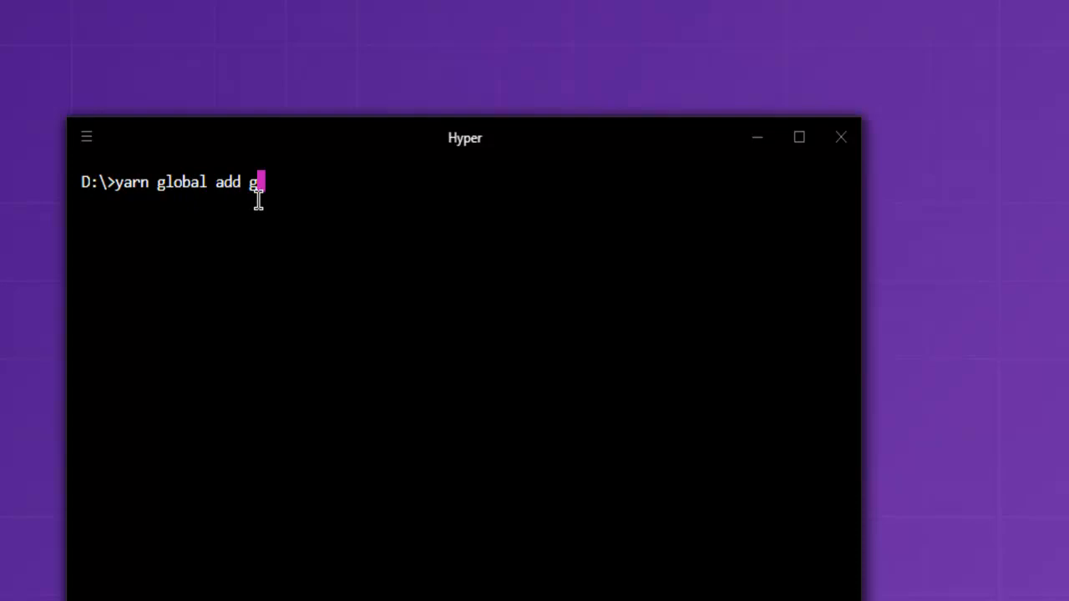
{"action": "type", "text": "raphql"}
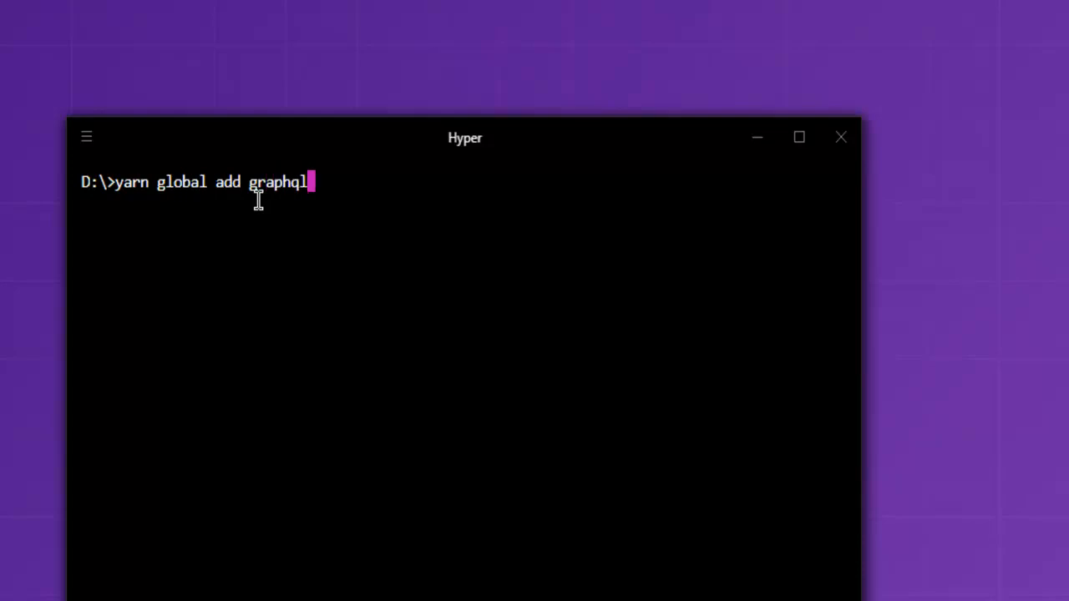
{"action": "type", "text": "-cli"}
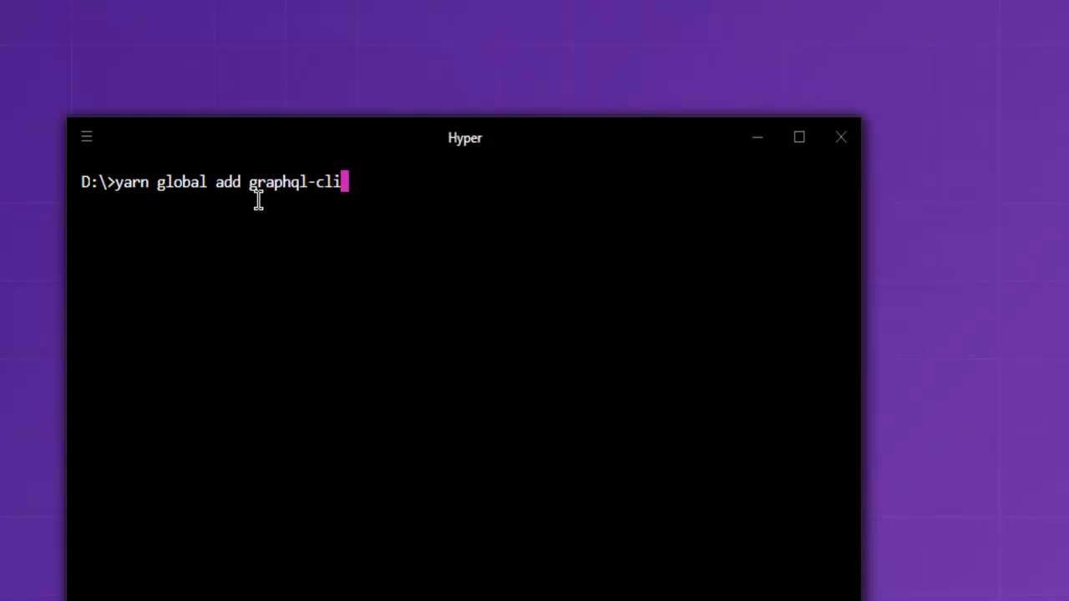
{"action": "mouse_move", "coordinate": [404, 260]}
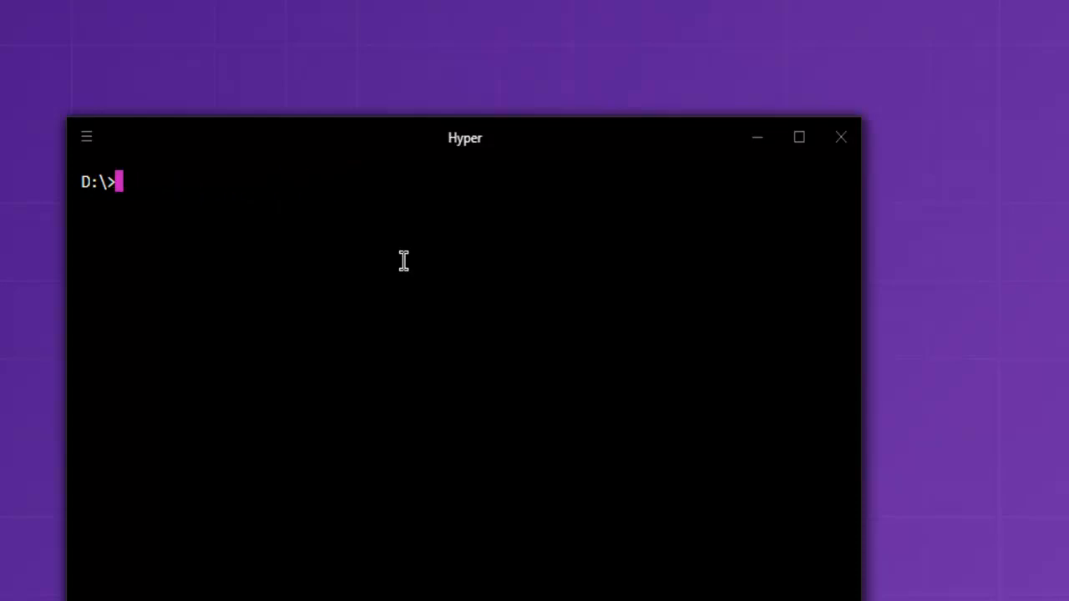
Install graphql-cli with 'npm install -g graphql-cli', then change into the Files folder.
{"action": "type", "text": "npm install"}
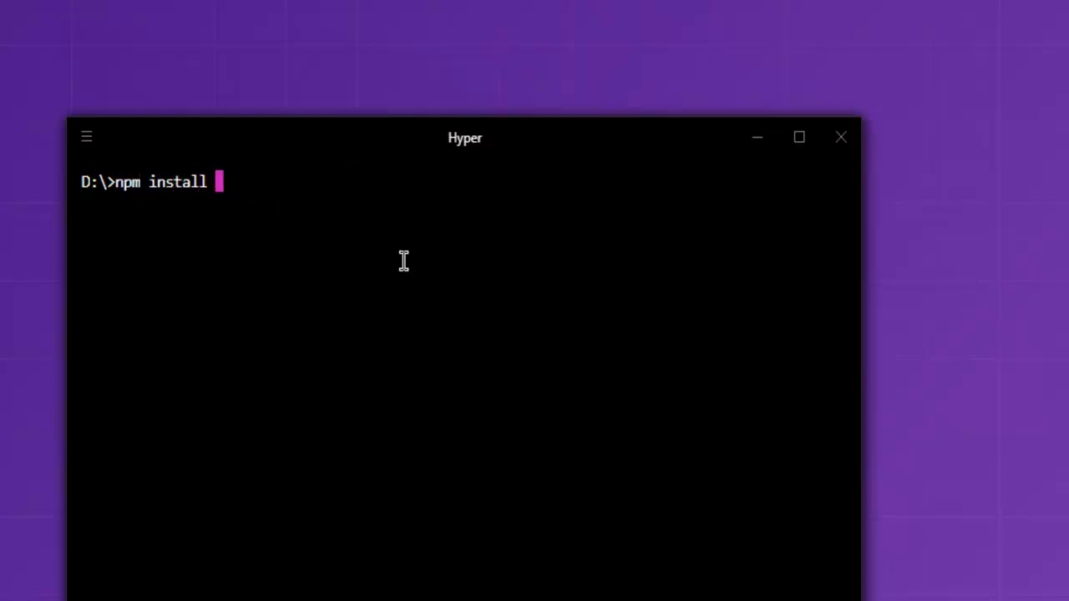
{"action": "type", "text": "-g graph"}
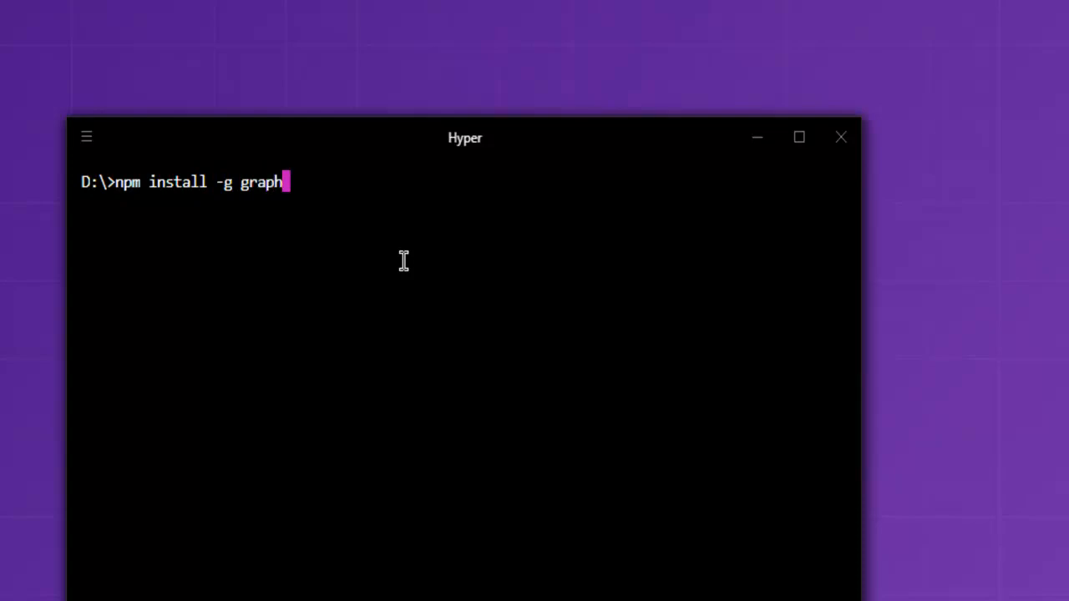
{"action": "type", "text": "ql-cli"}
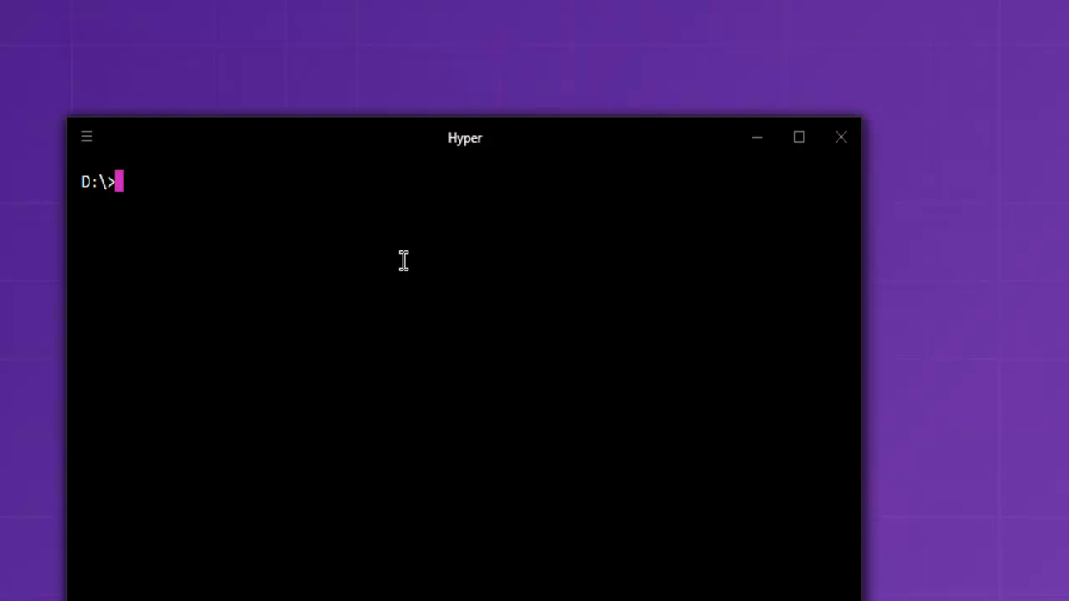
{"action": "type", "text": "cd fl"}
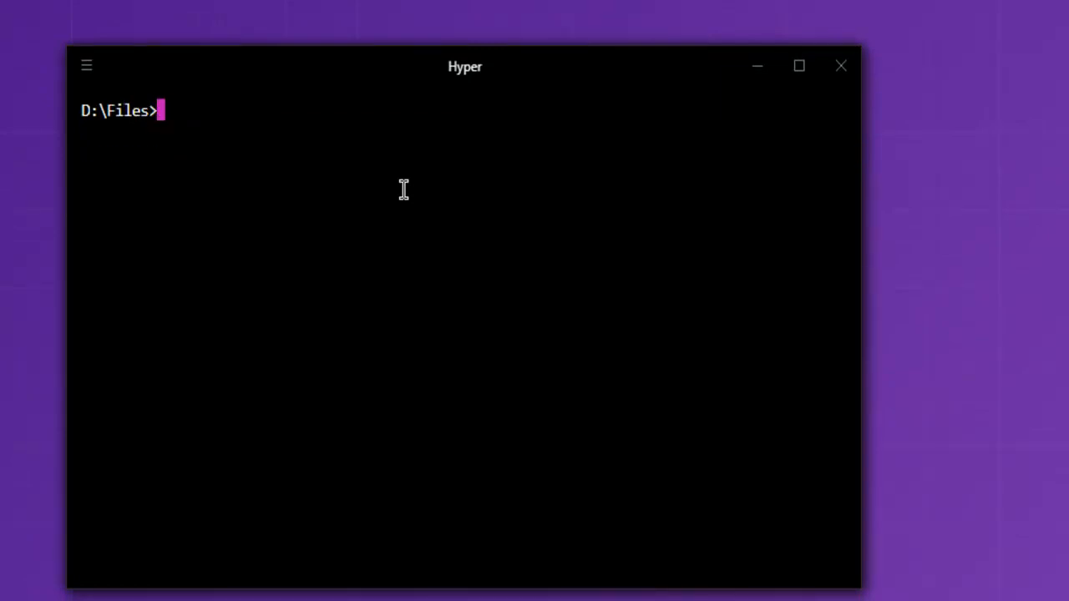
Run graphql at the D:\Files prompt to print its usage help.
{"action": "type", "text": "graph"}
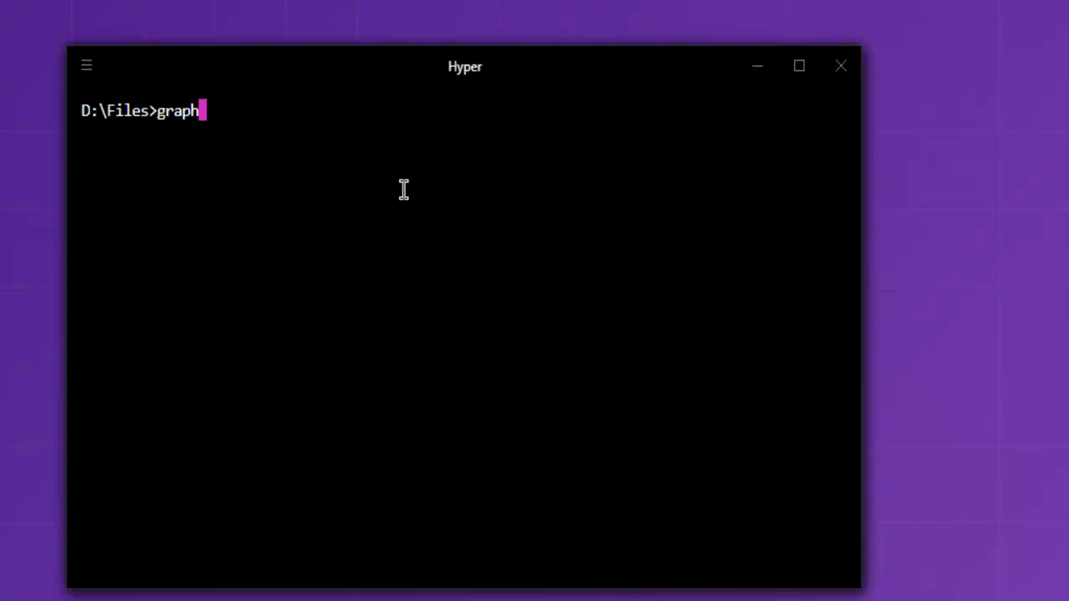
{"action": "type", "text": "ql"}
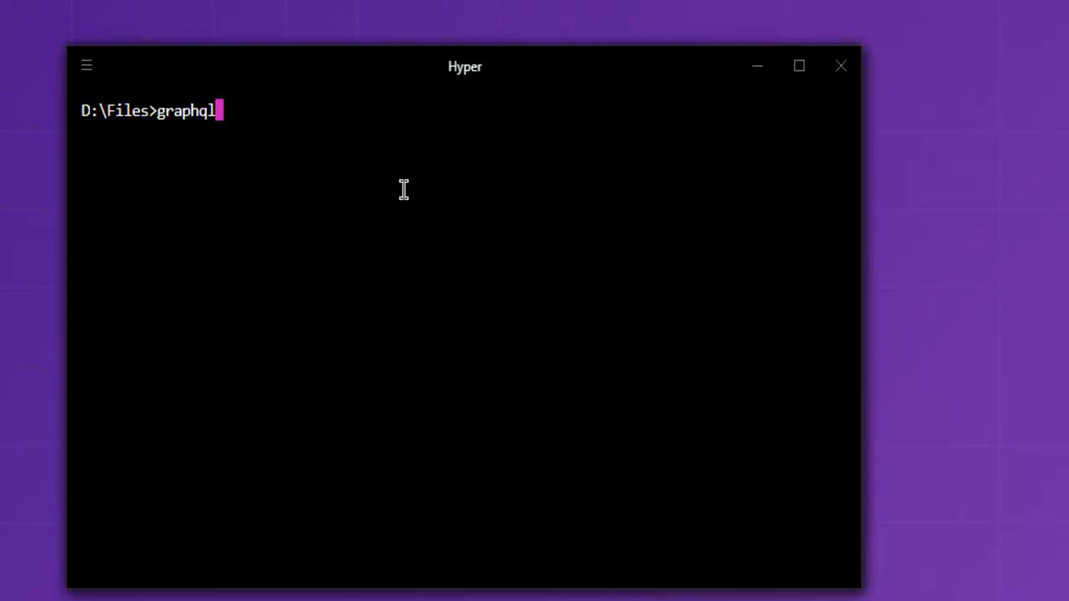
{"action": "key", "text": "enter"}
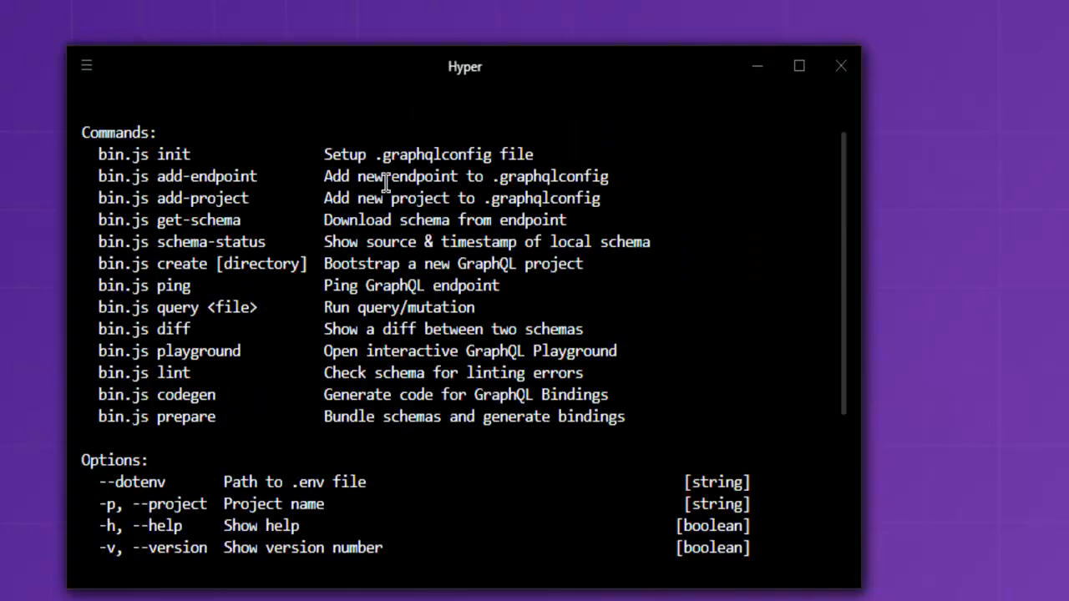
Scroll the help, mark the --project option, and enter 'graphql --help'.
{"action": "scroll", "scroll_direction": "down", "scroll_amount": 3}
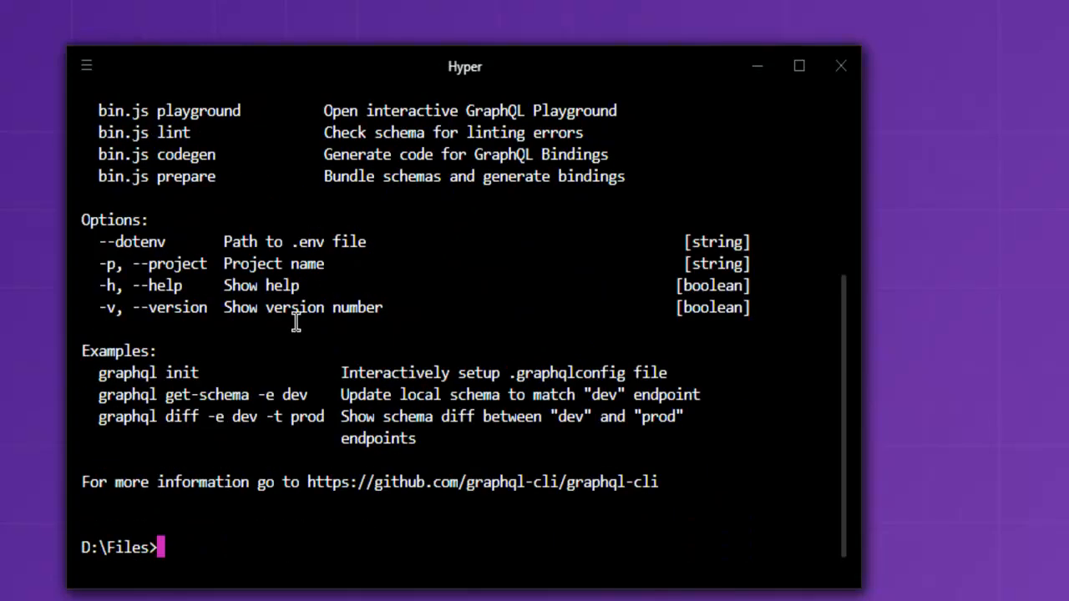
{"action": "mouse_move", "coordinate": [334, 184]}
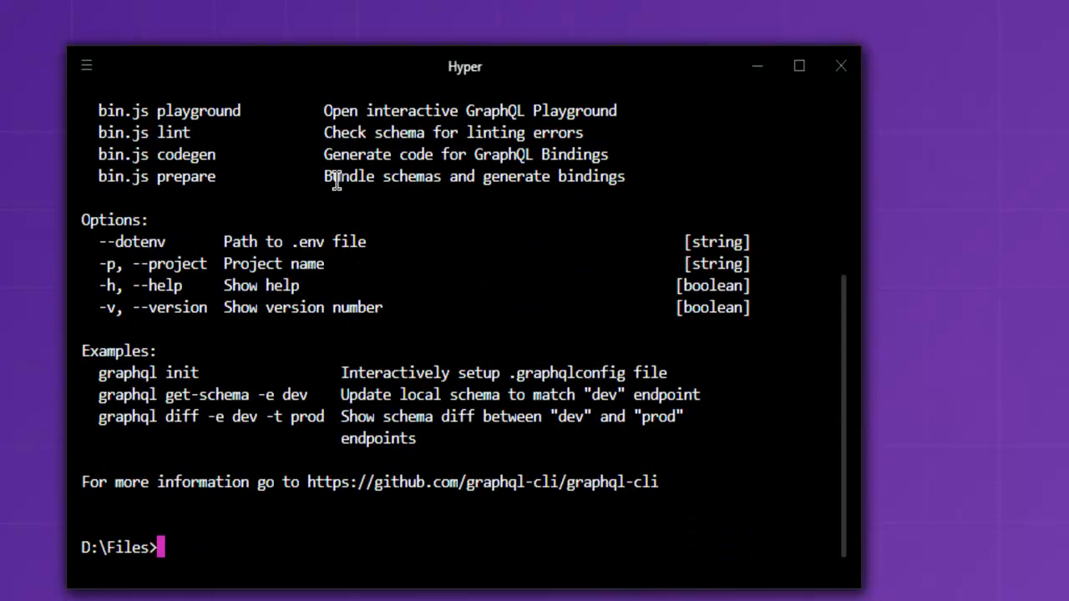
{"action": "double_click", "coordinate": [170, 264]}
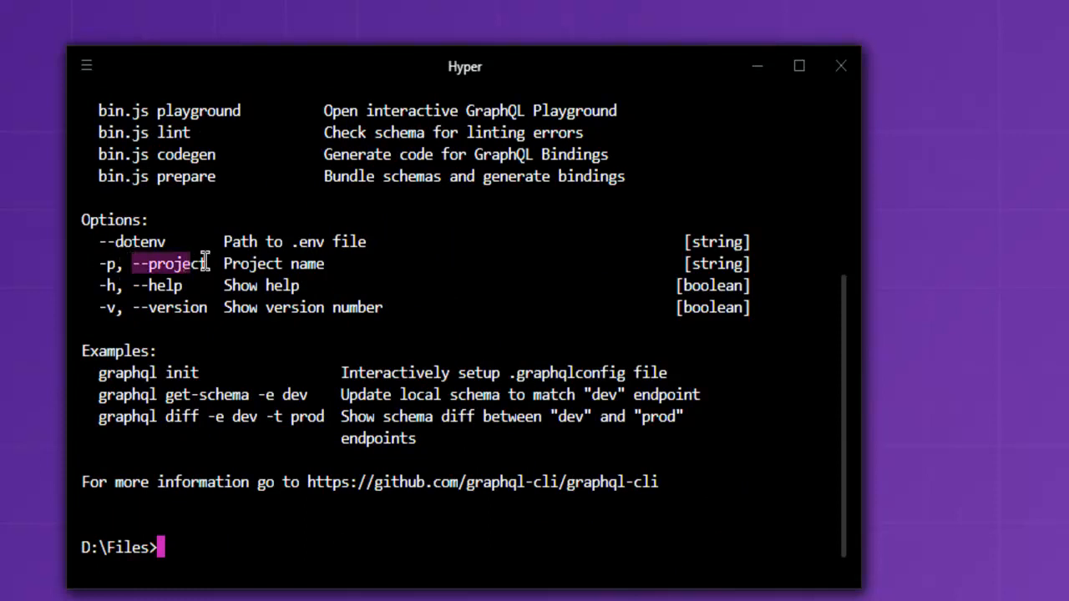
{"action": "type", "text": "gra"}
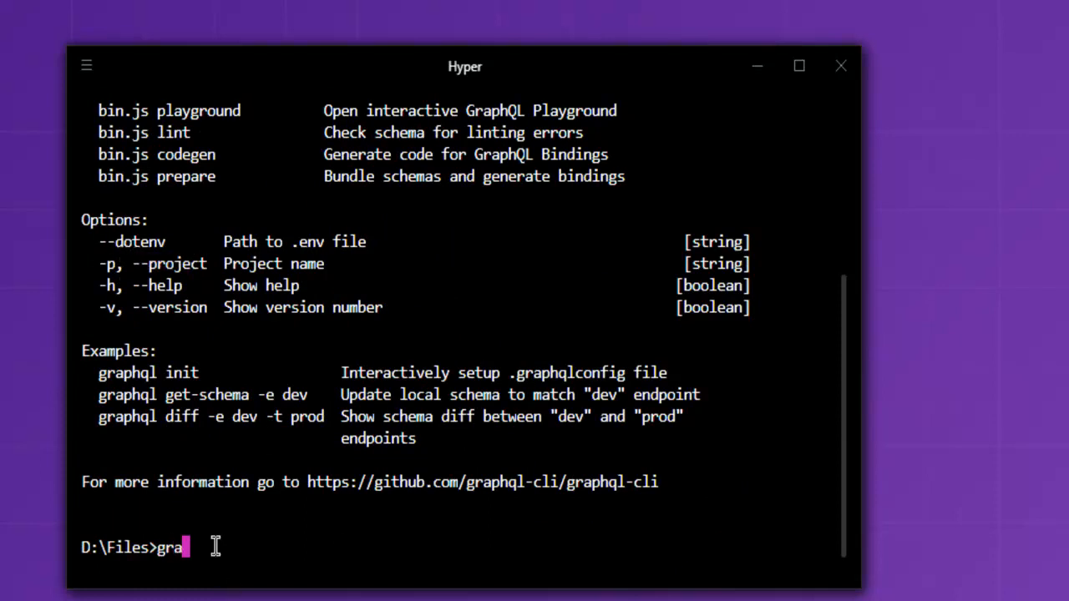
{"action": "type", "text": "phql"}
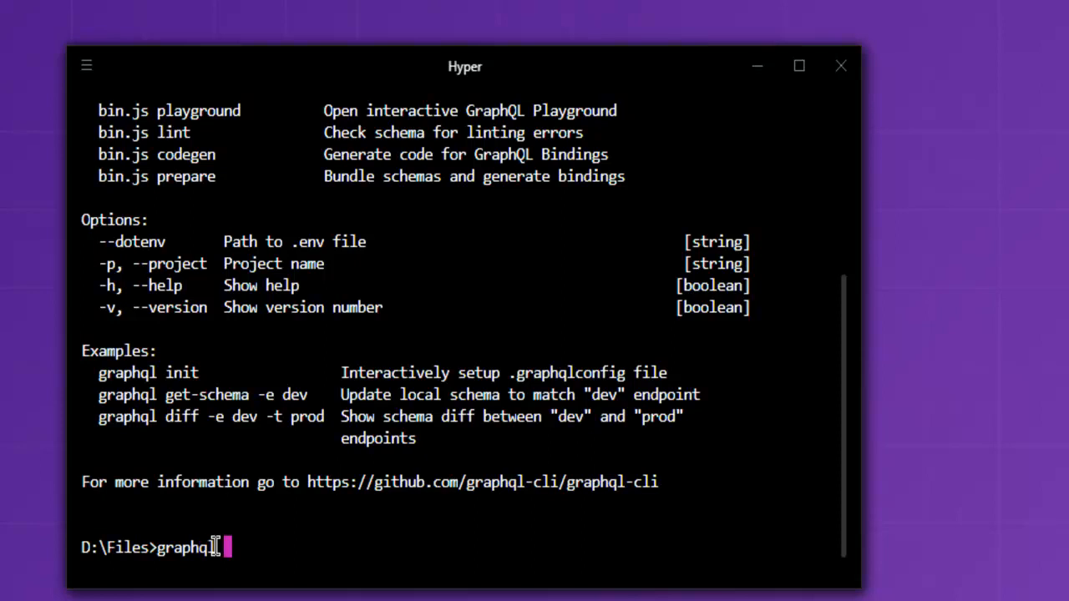
{"action": "type", "text": "--help"}
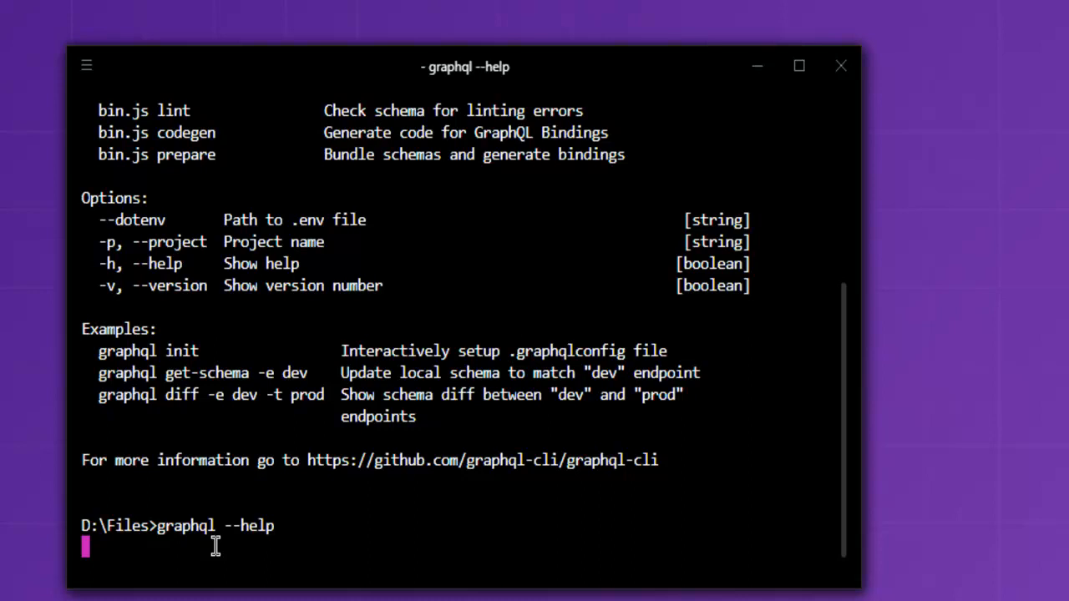
{"action": "mouse_move", "coordinate": [211, 550]}
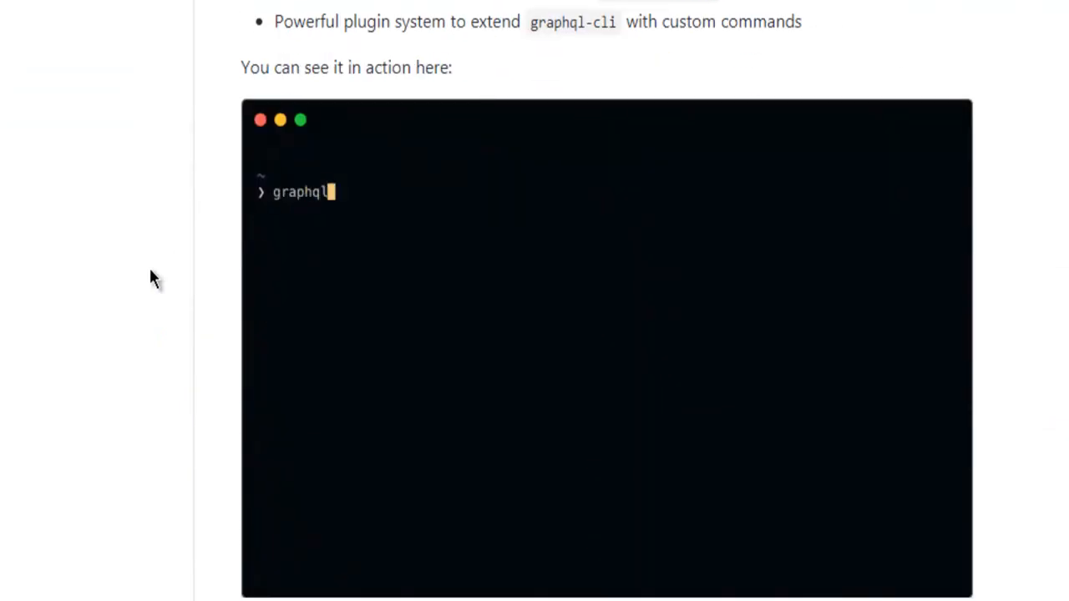
Scroll the graphql-cli README through Usage, Options, Examples and Autocompletion to Plugins.
{"action": "scroll", "scroll_direction": "down", "scroll_amount": 3}
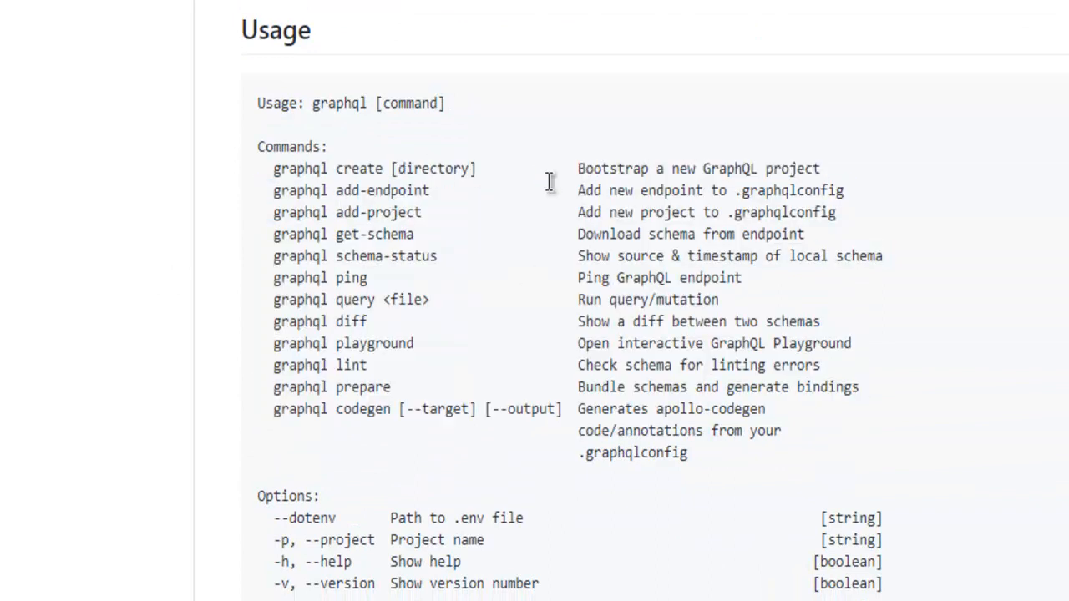
{"action": "left_click_drag", "start_coordinate": [577, 168], "coordinate": [821, 168]}
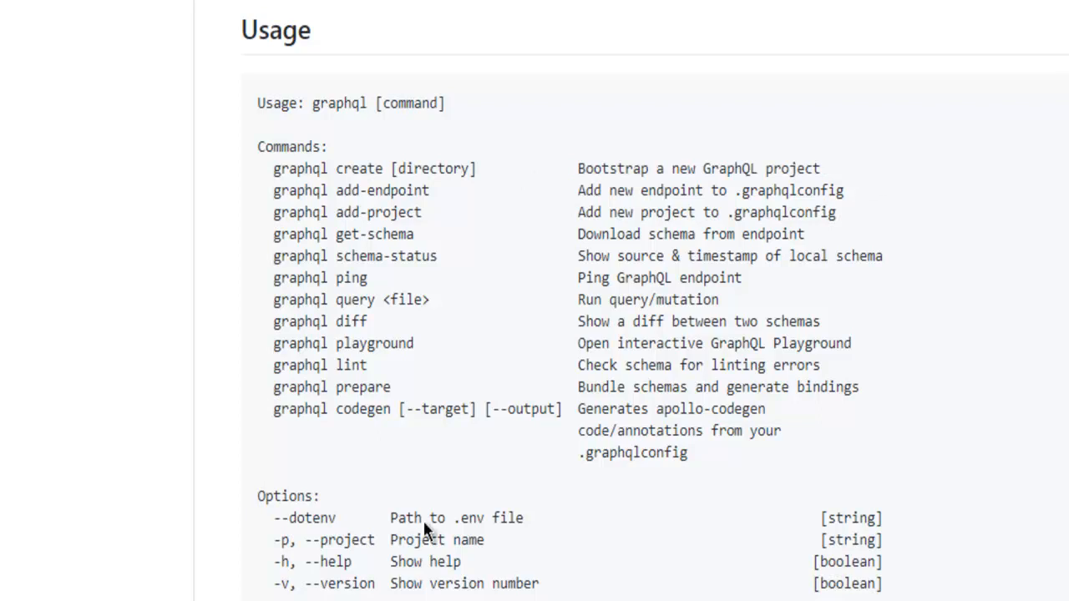
{"action": "scroll", "scroll_direction": "down", "scroll_amount": 3}
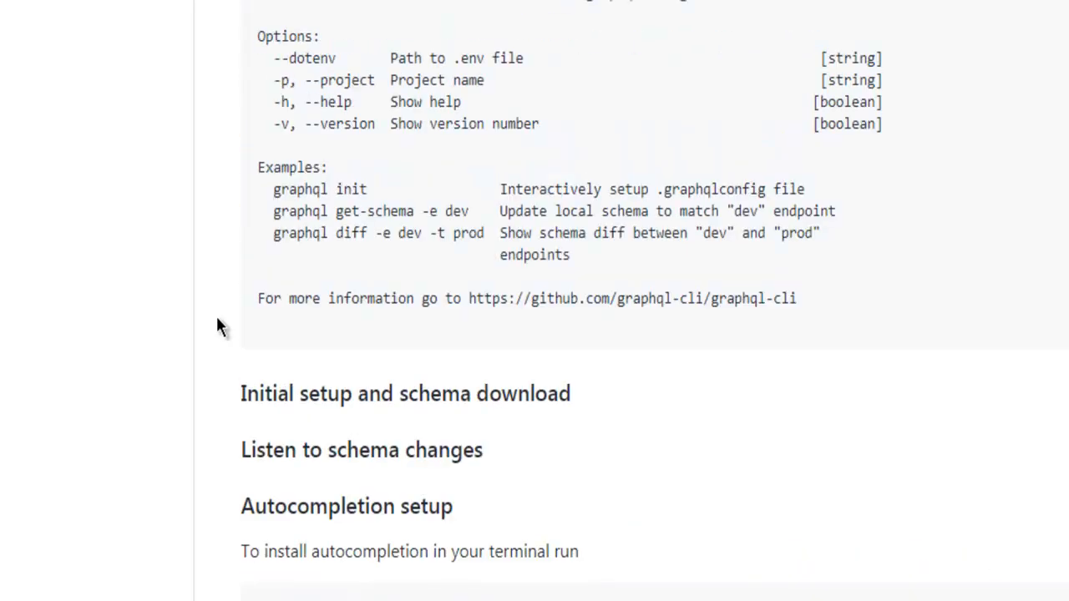
{"action": "scroll", "scroll_direction": "down", "scroll_amount": 3}
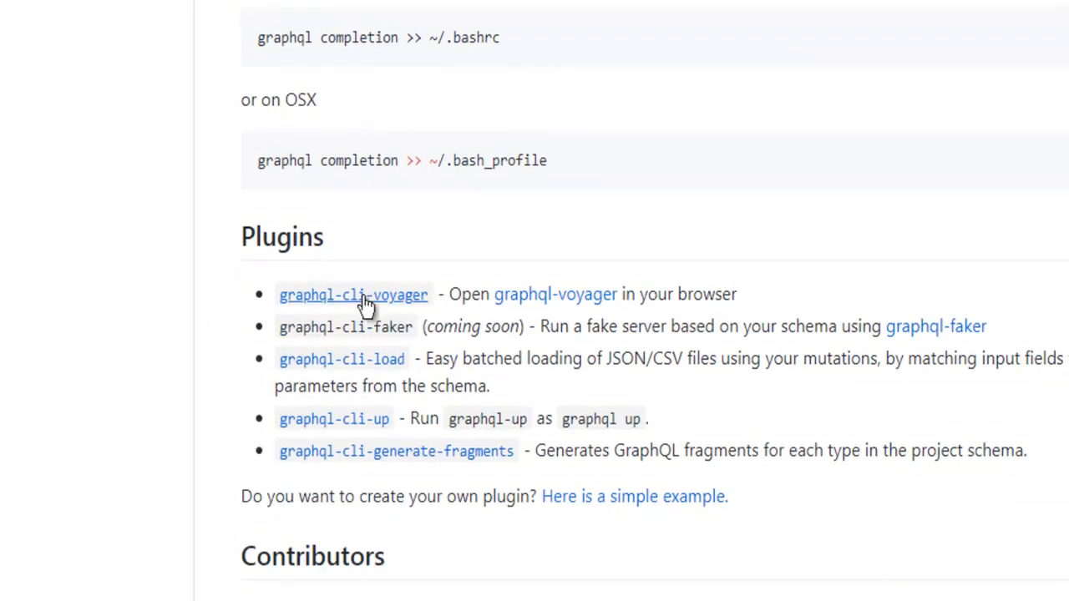
{"action": "mouse_move", "coordinate": [100, 265]}
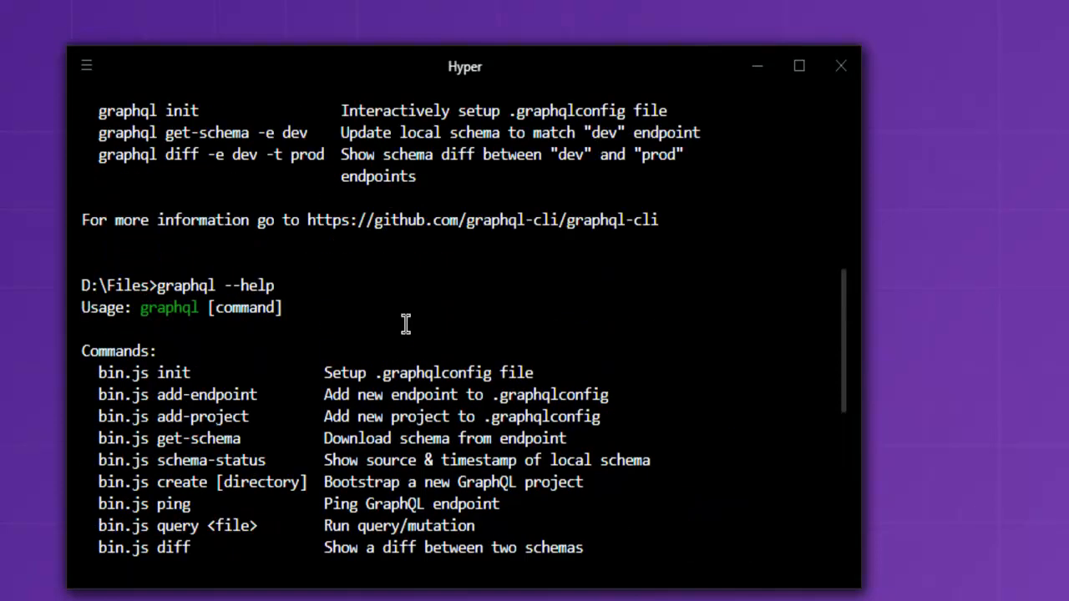
{"action": "mouse_move", "coordinate": [313, 300]}
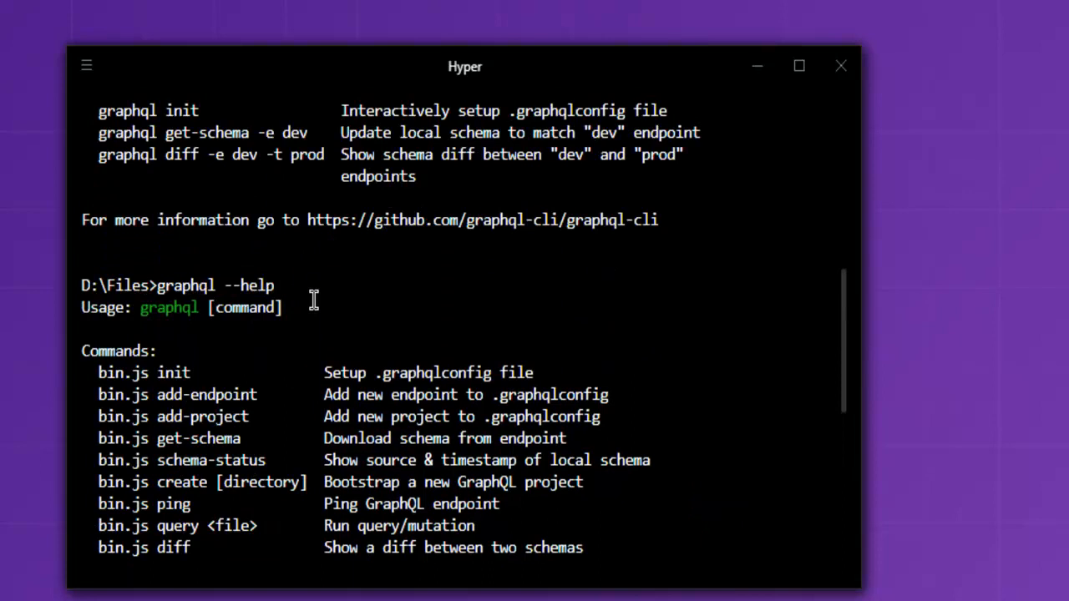
Scroll to the output's end, type 'graphql init', then erase 'init' without running.
{"action": "scroll", "scroll_direction": "down", "scroll_amount": 3}
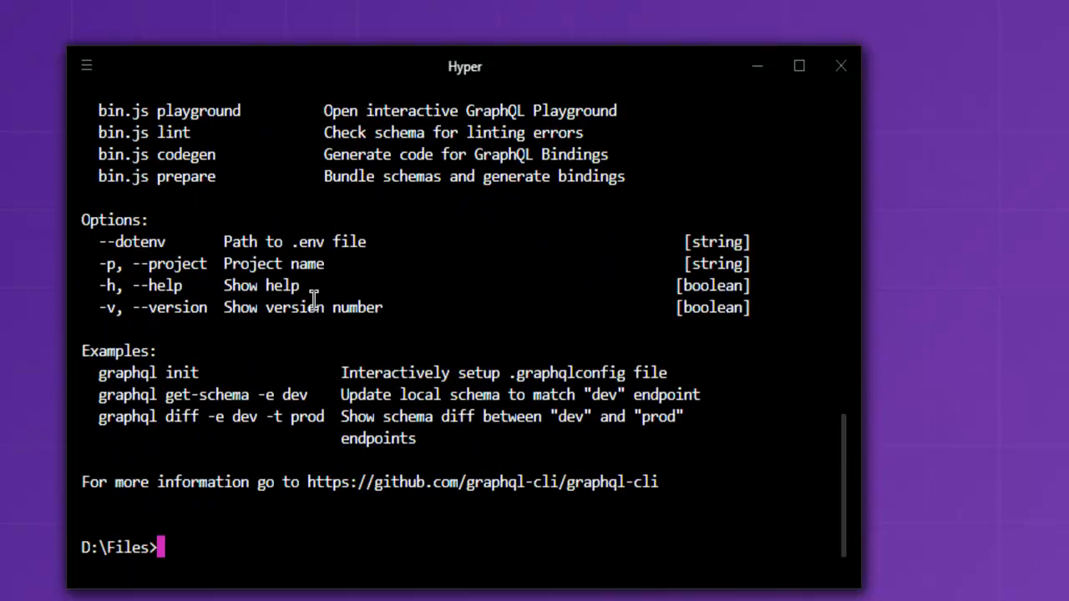
{"action": "type", "text": "graphi"}
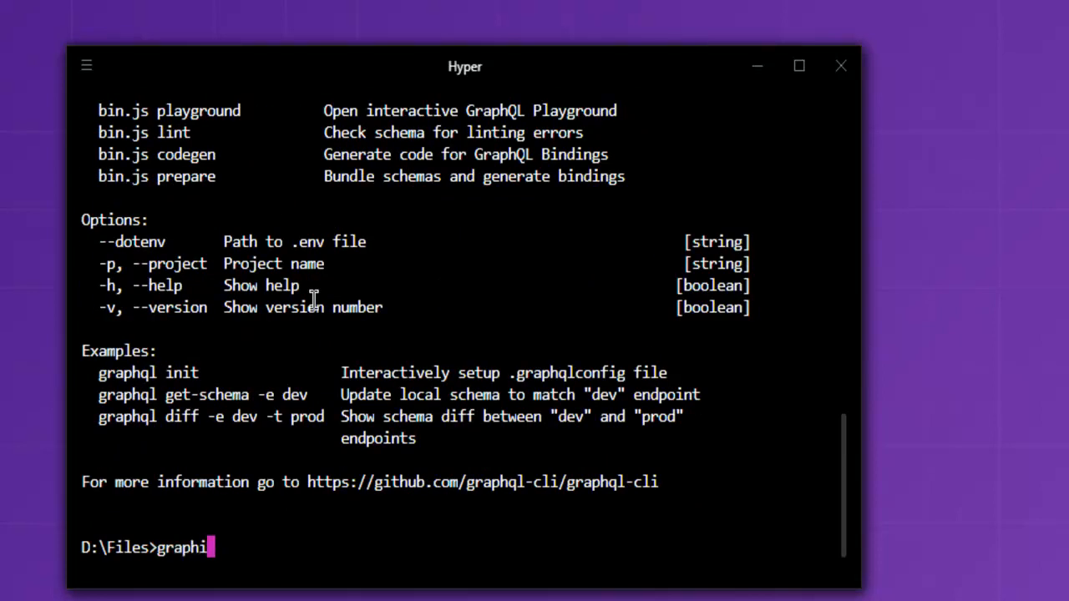
{"action": "type", "text": "ql init"}
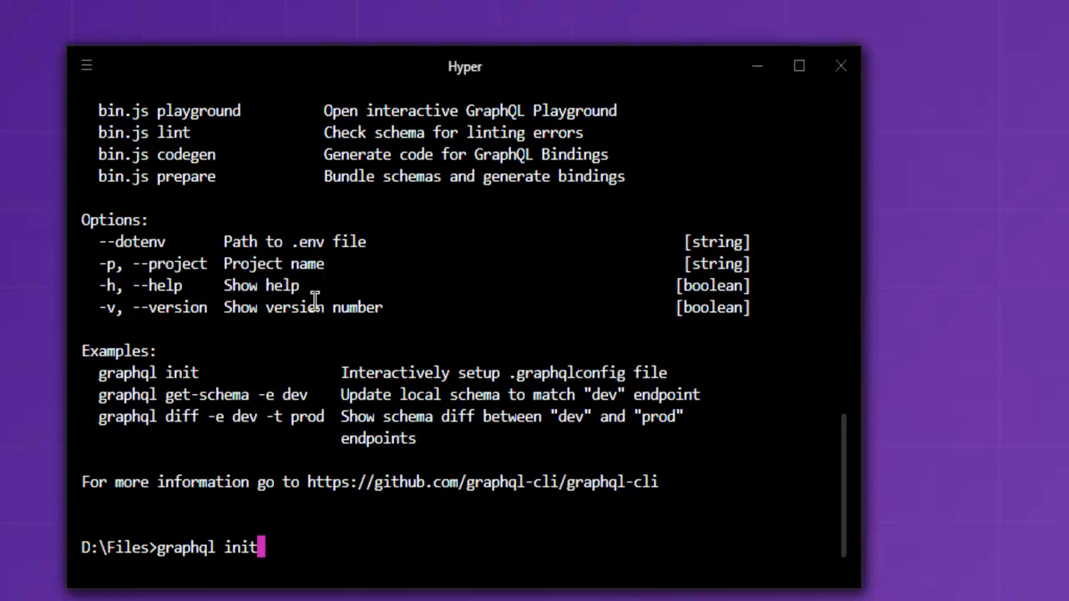
{"action": "key", "text": "BackSpace"}
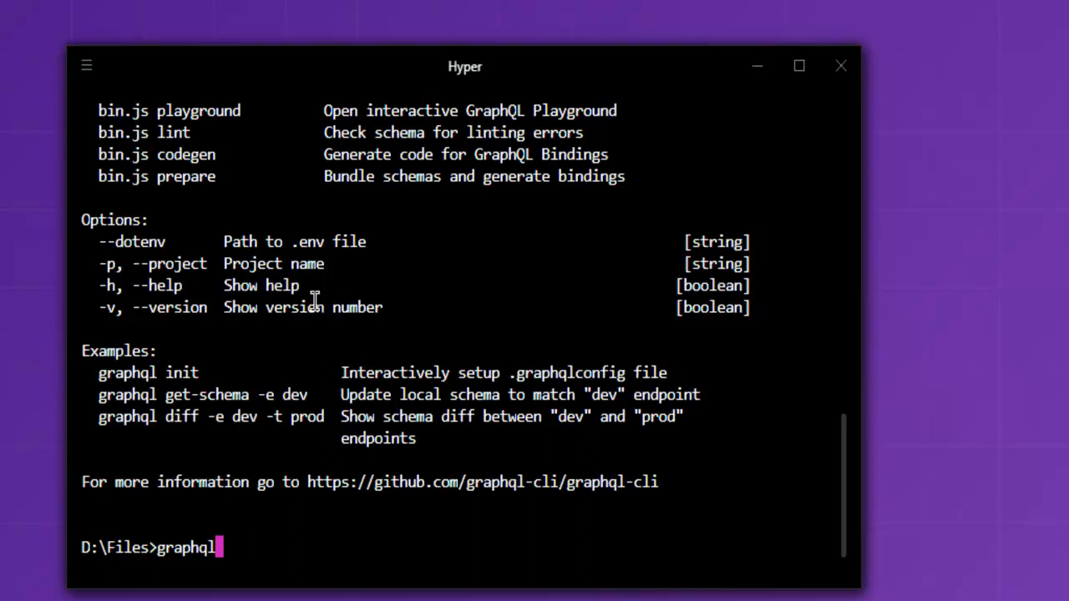